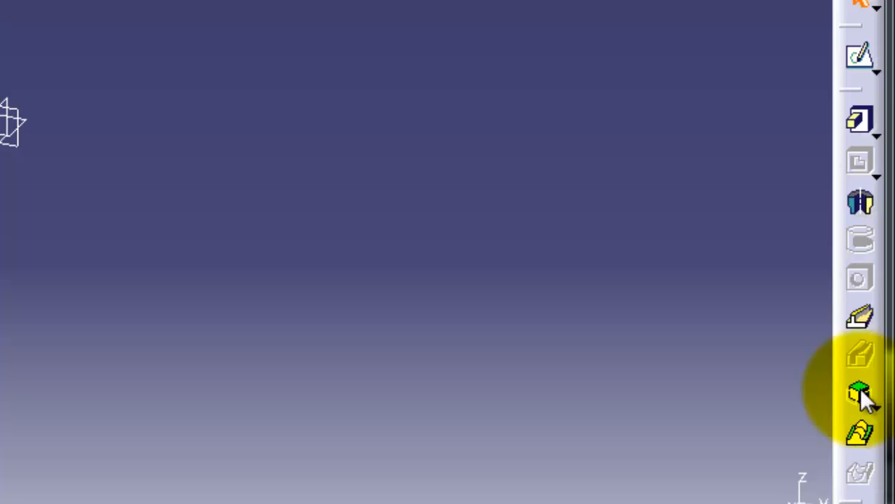
mouse_move(861, 324)
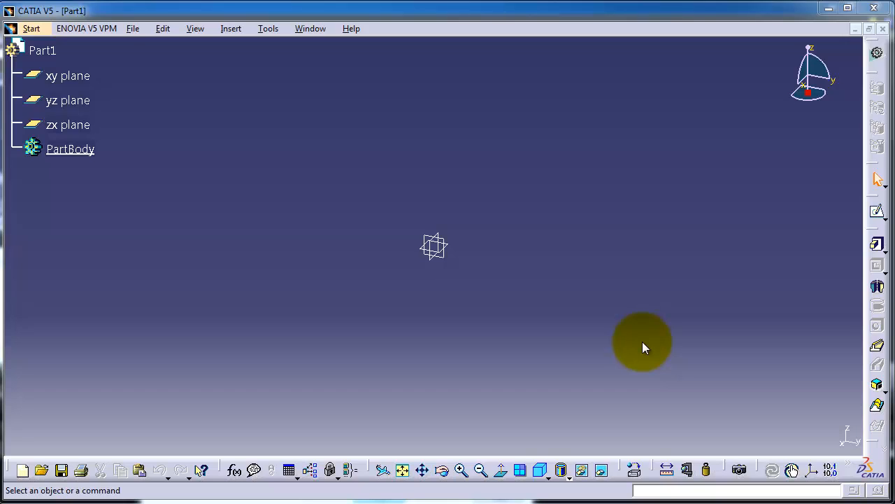
mouse_move(665, 347)
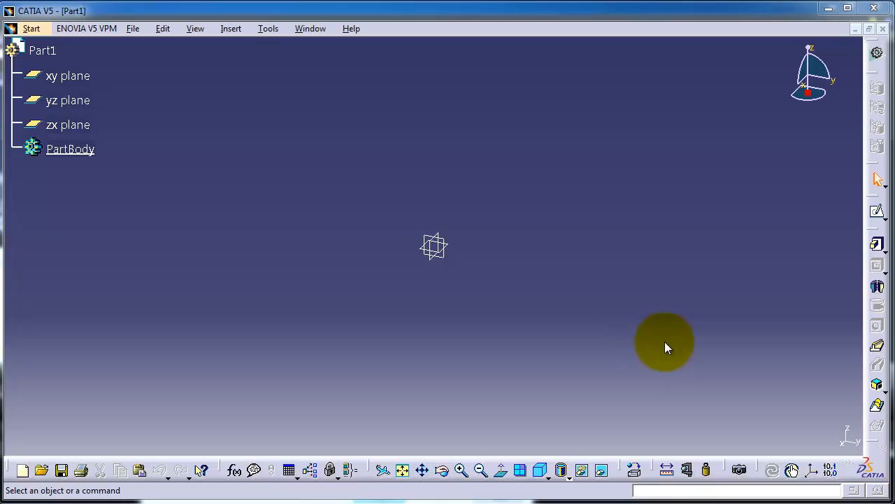
mouse_move(567, 271)
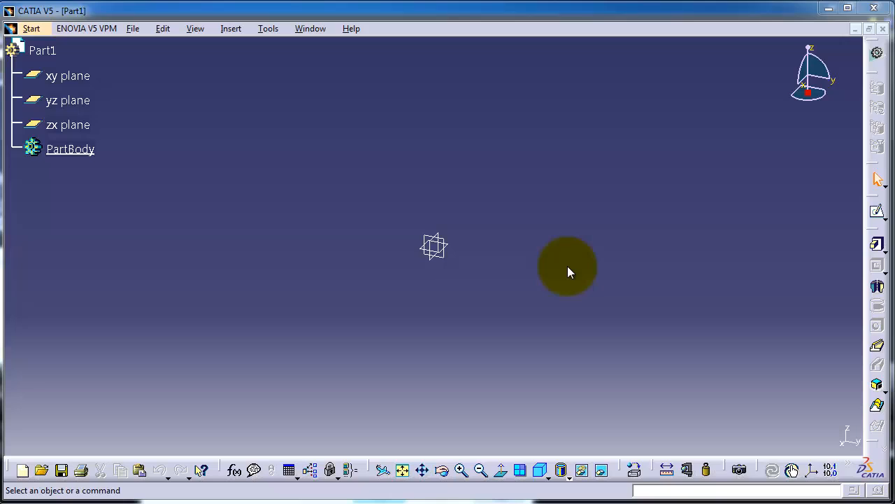
mouse_move(488, 229)
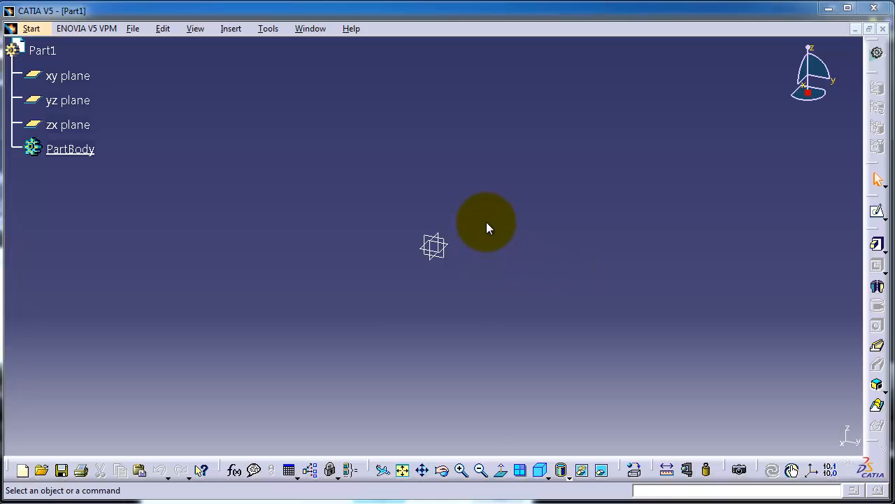
mouse_move(501, 210)
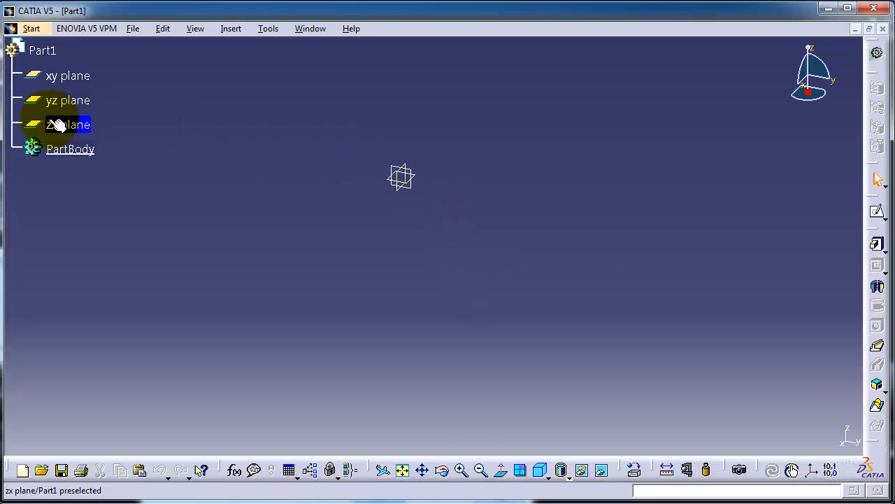
Draw a circle of radius 30 mm centred on the origin on the zx plane.
left_click(67, 124)
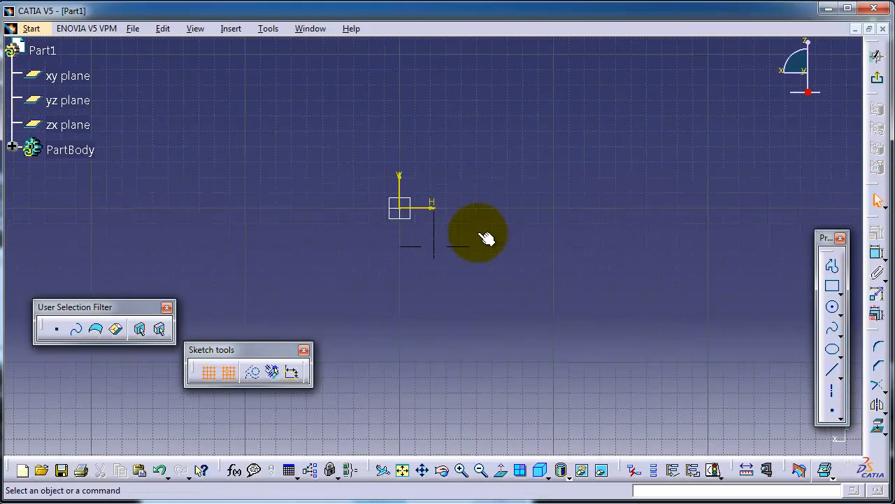
left_click(832, 306)
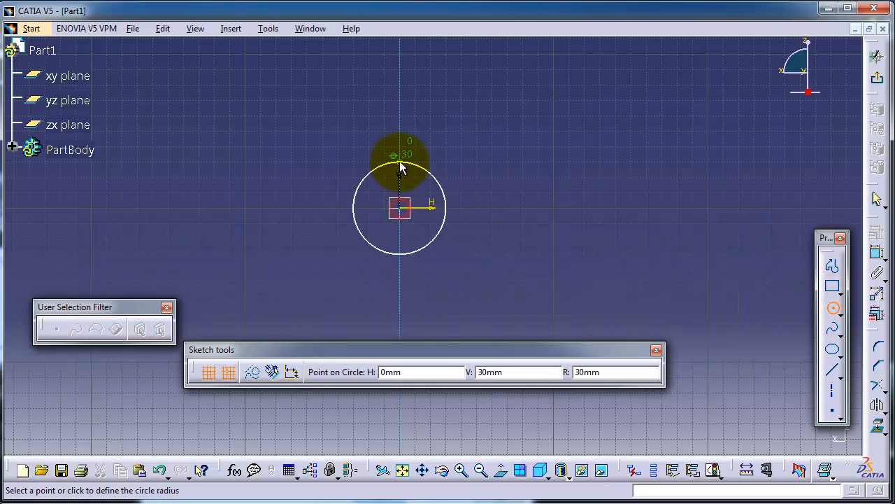
left_click(400, 166)
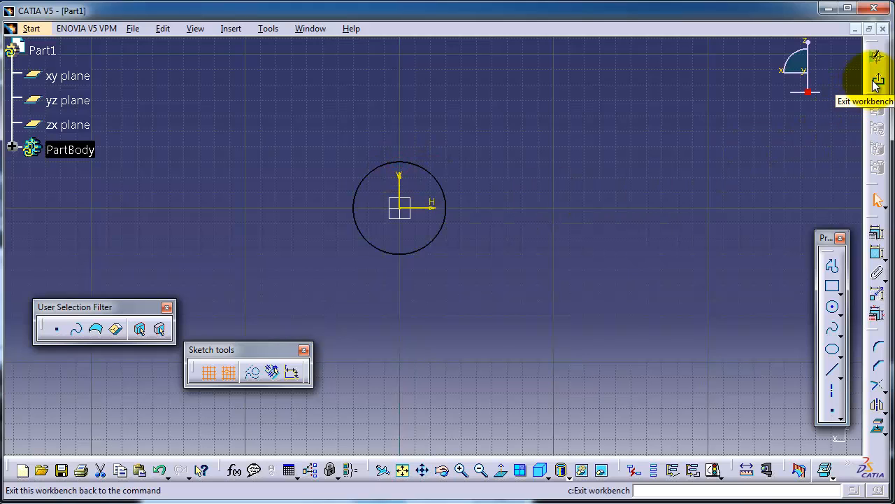
Exit the Sketcher so Sketch.1 appears under PartBody in the 3D view.
left_click(878, 66)
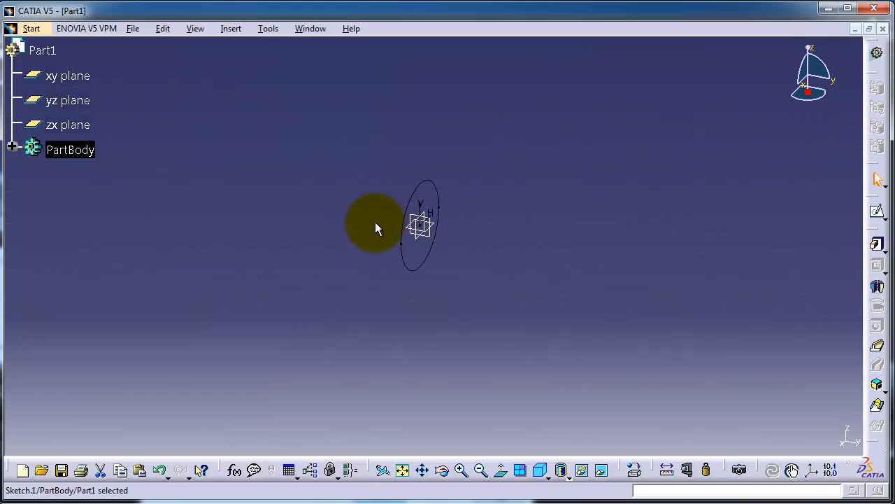
left_click_drag(374, 224, 593, 255)
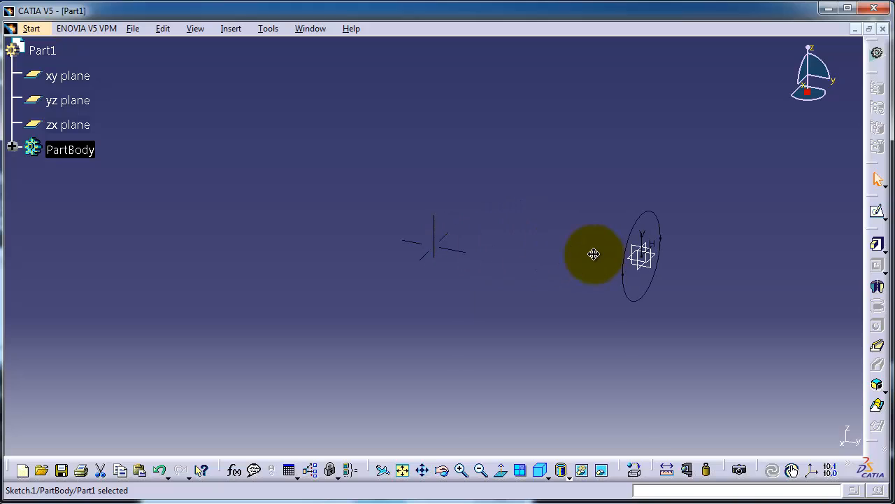
mouse_move(98, 137)
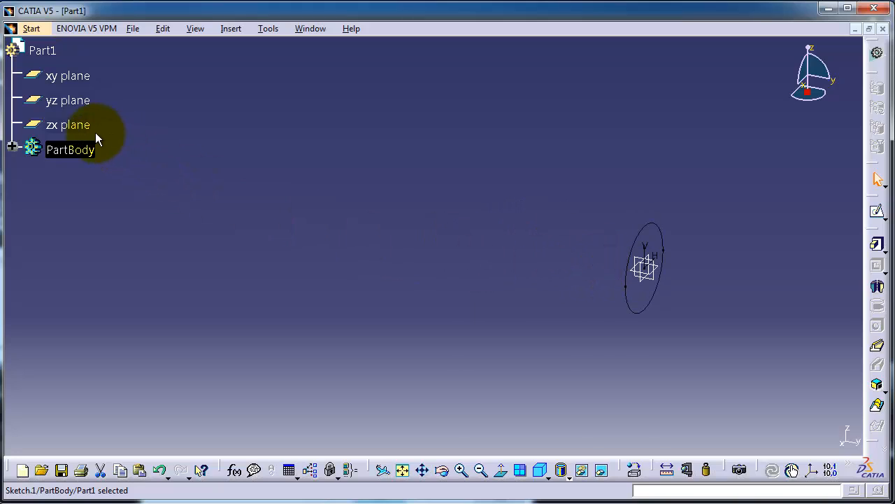
mouse_move(292, 189)
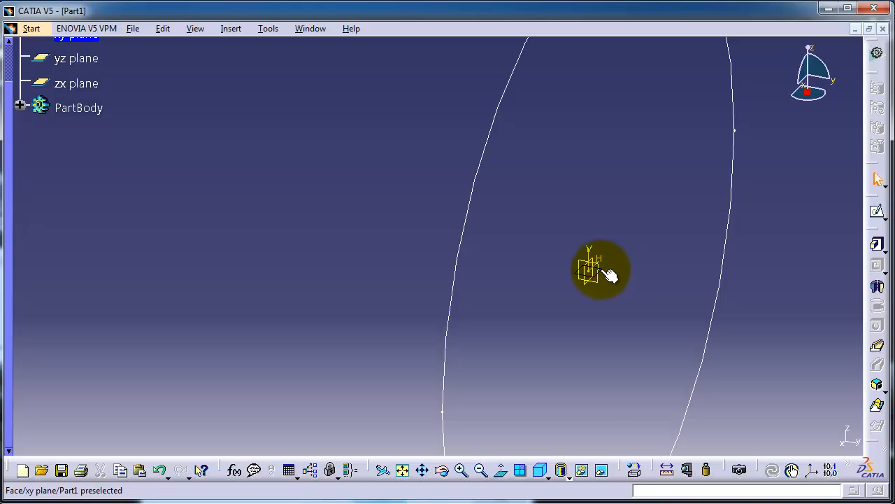
Draw a spline from the origin curving down to about 120,-70 on the xy plane.
left_click(878, 213)
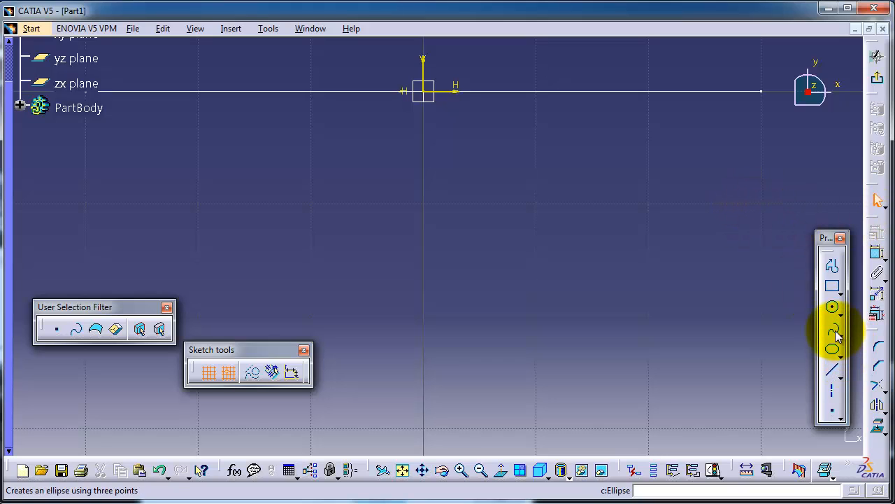
left_click(832, 333)
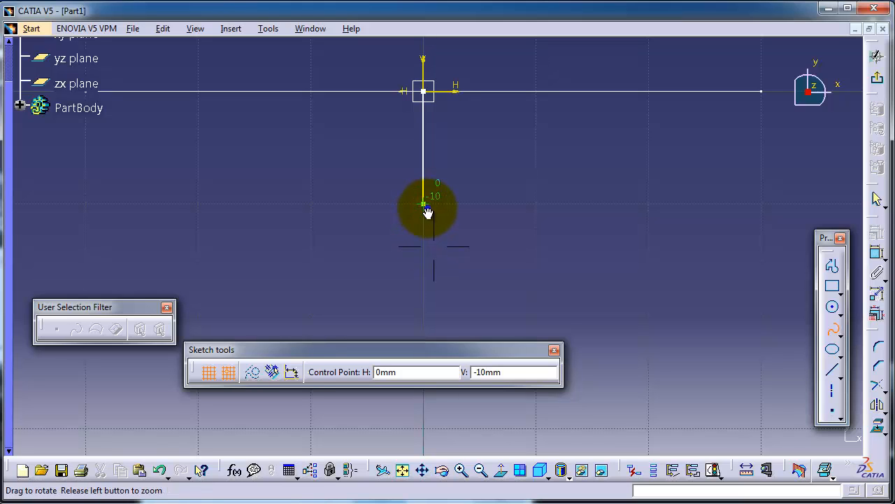
left_click(429, 213)
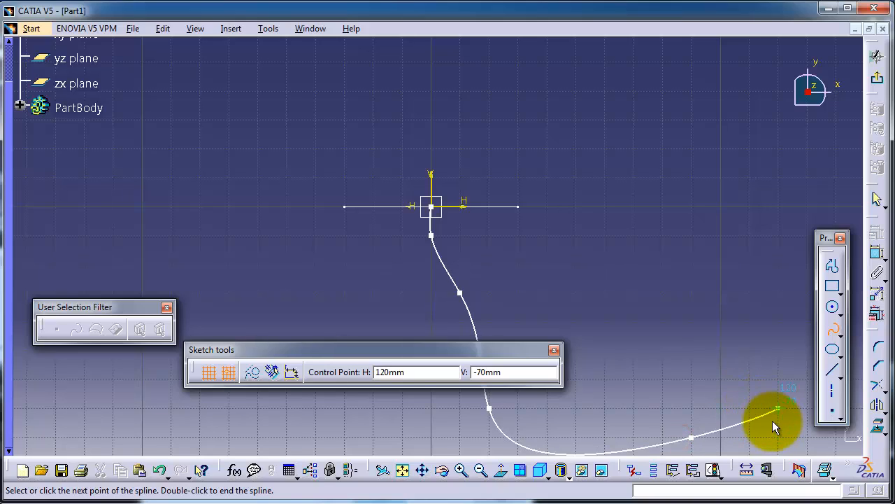
left_click(776, 412)
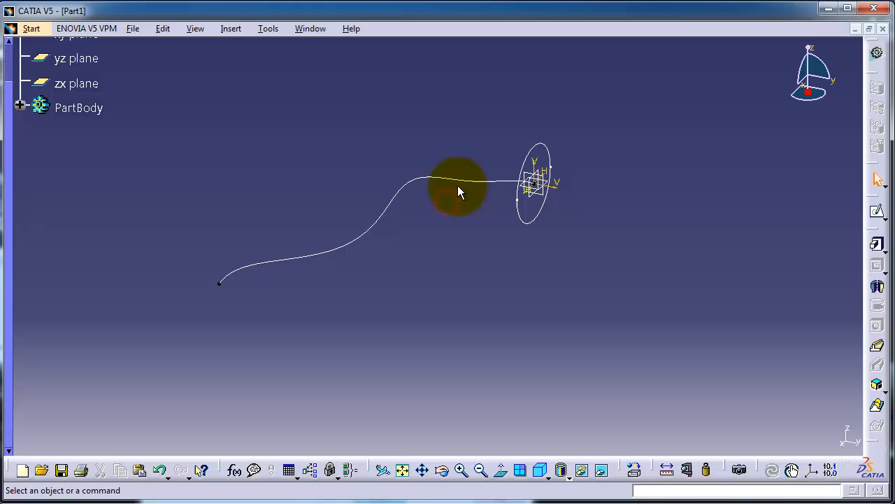
mouse_move(878, 350)
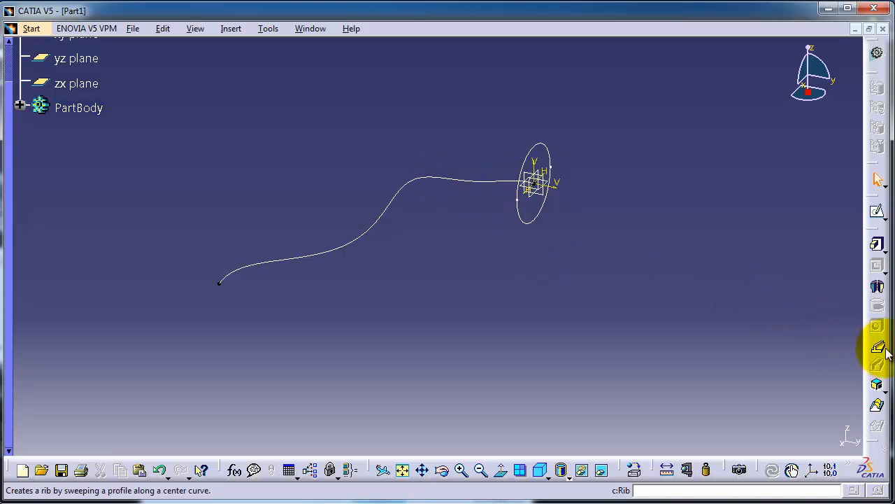
Start a Rib feature with the circle Sketch.1 as its profile.
left_click(878, 355)
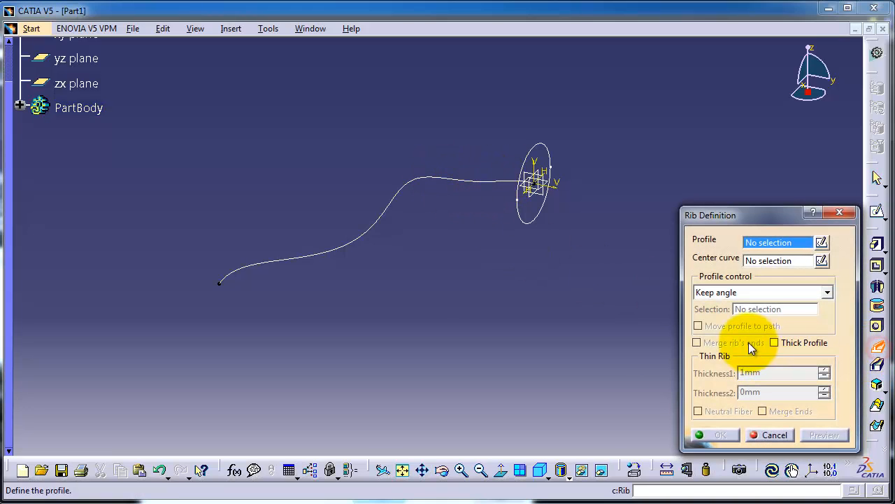
mouse_move(531, 223)
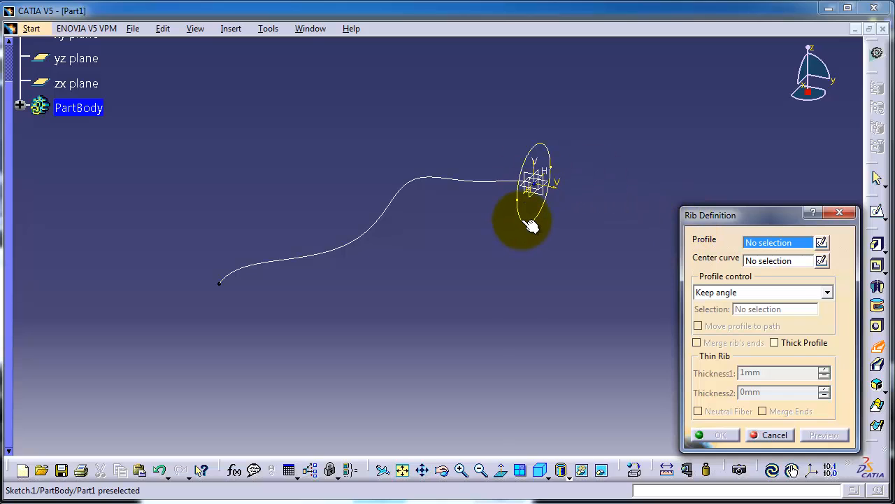
left_click(524, 221)
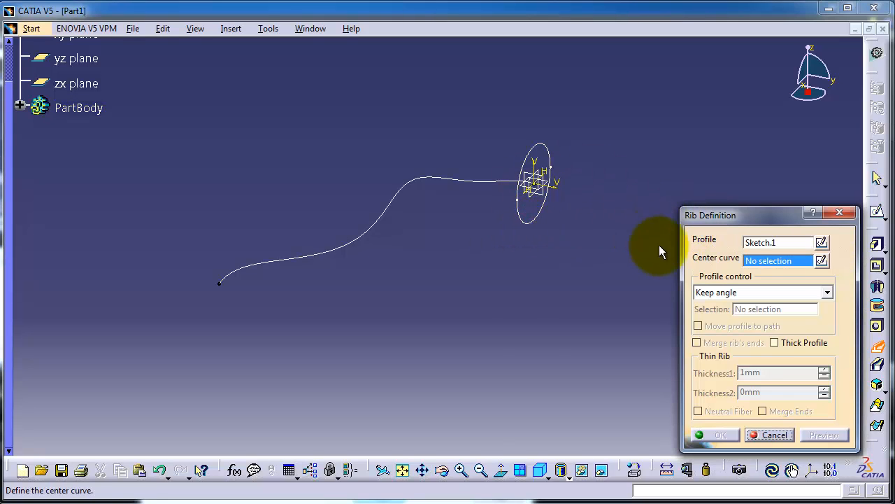
mouse_move(495, 190)
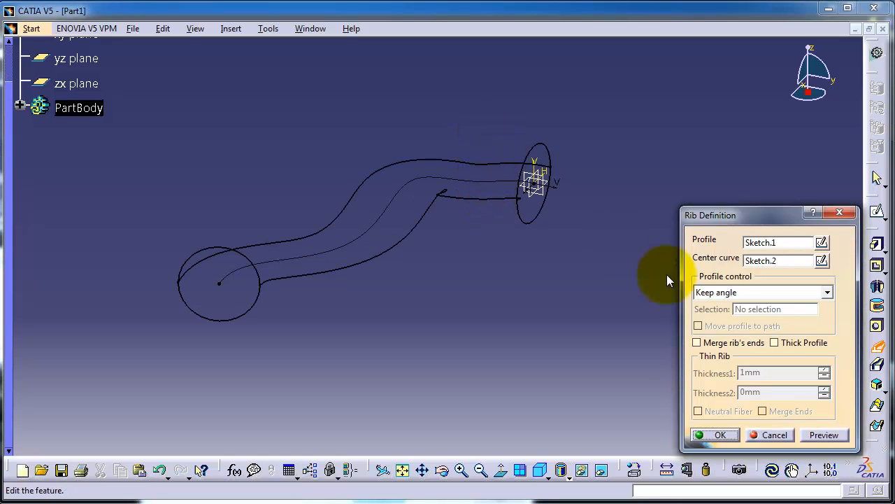
mouse_move(310, 253)
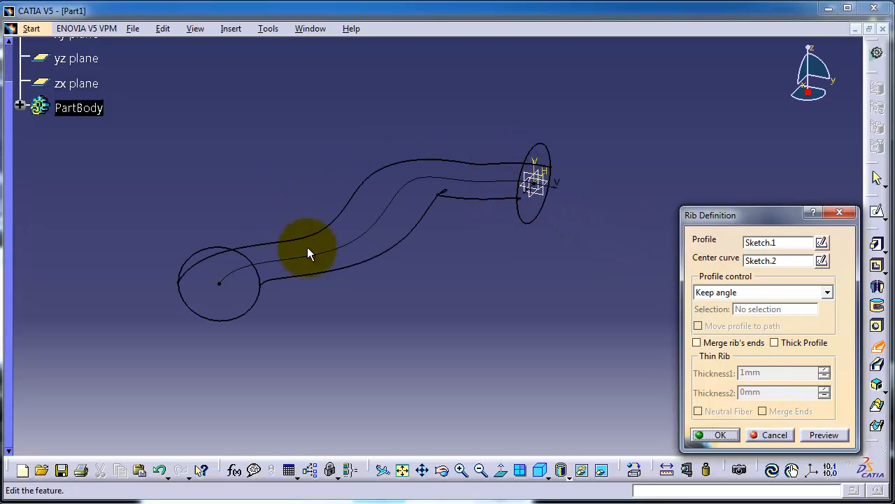
mouse_move(342, 445)
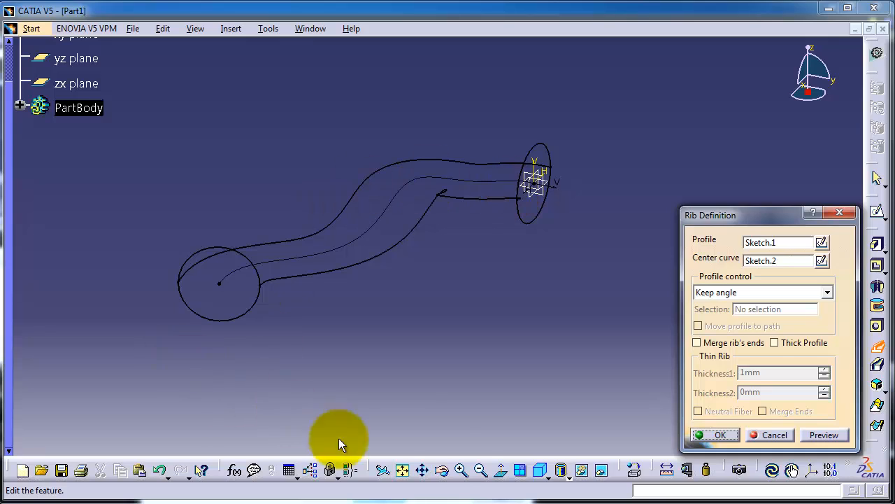
mouse_move(762, 344)
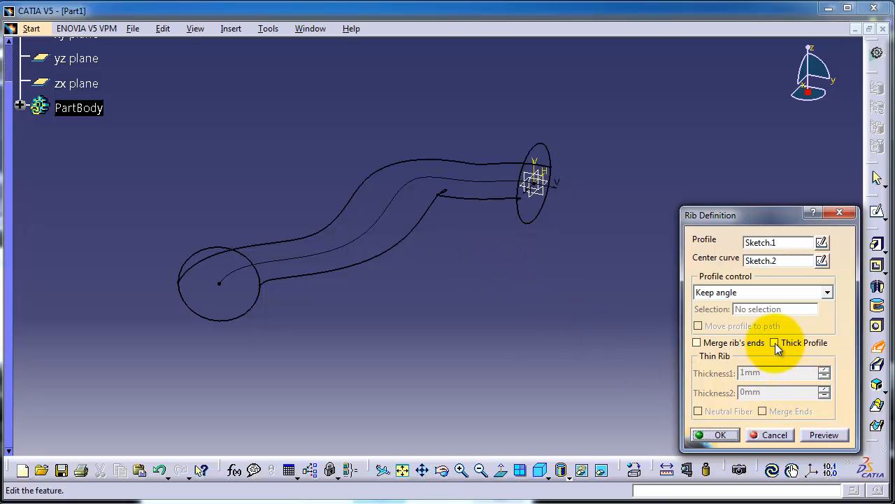
mouse_move(776, 349)
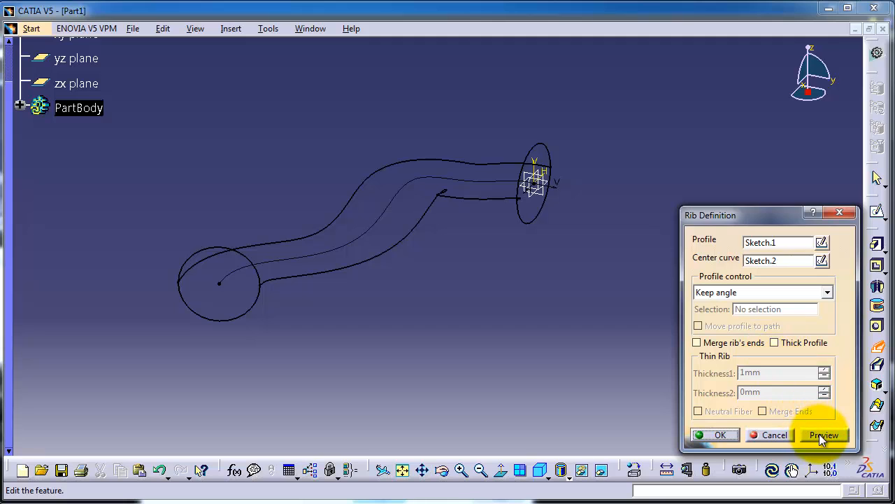
Enable Thick Profile with 1 mm thickness on the rib and confirm the hollow tube.
left_click(824, 433)
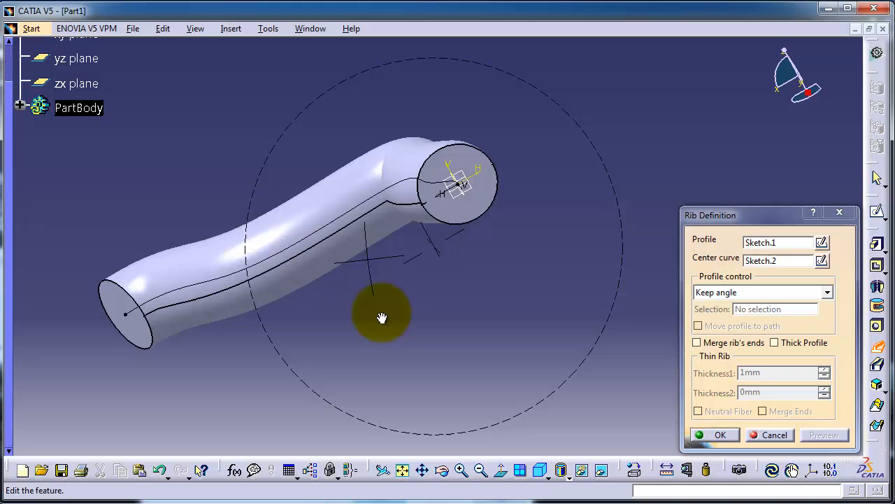
left_click_drag(383, 318, 400, 268)
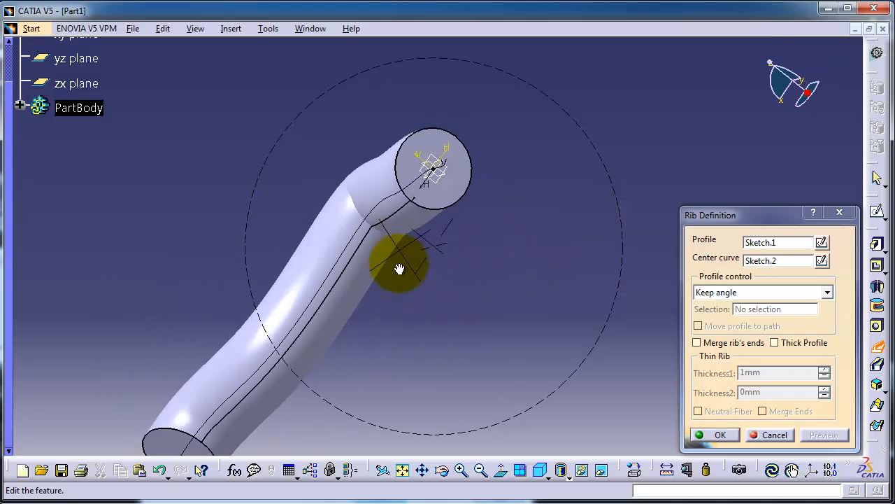
left_click(774, 341)
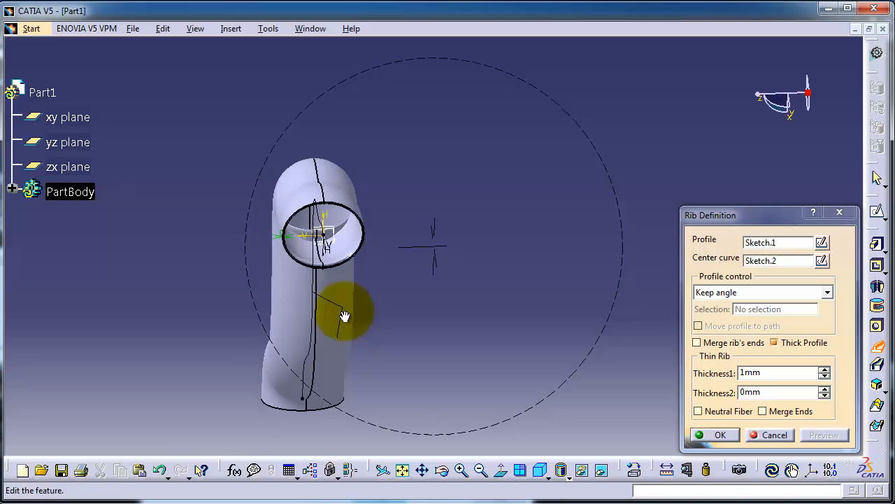
left_click_drag(343, 314, 487, 98)
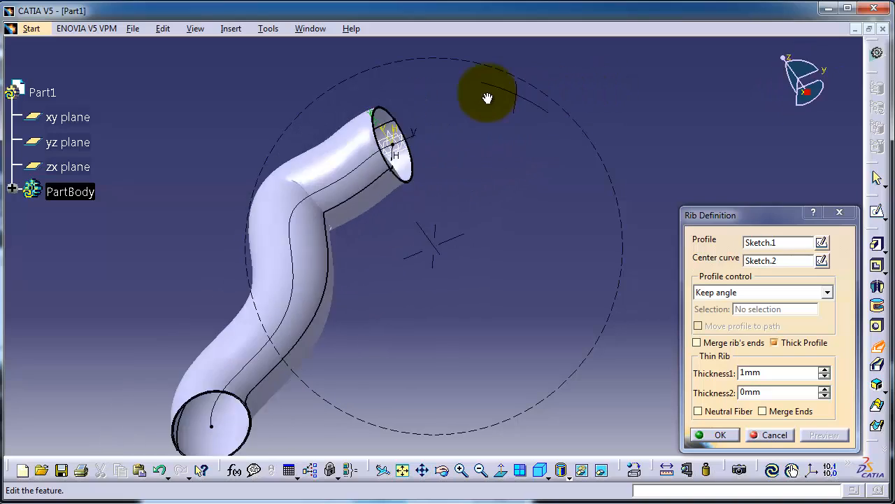
left_click_drag(487, 98, 615, 134)
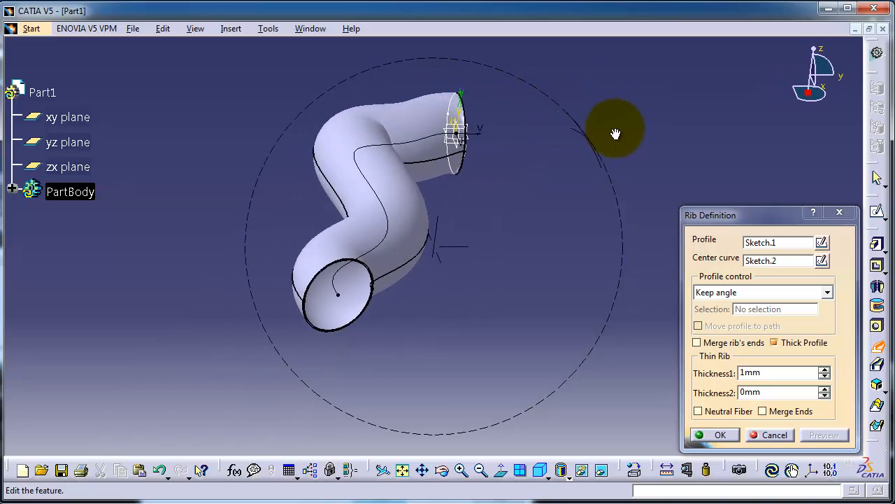
left_click_drag(616, 133, 578, 238)
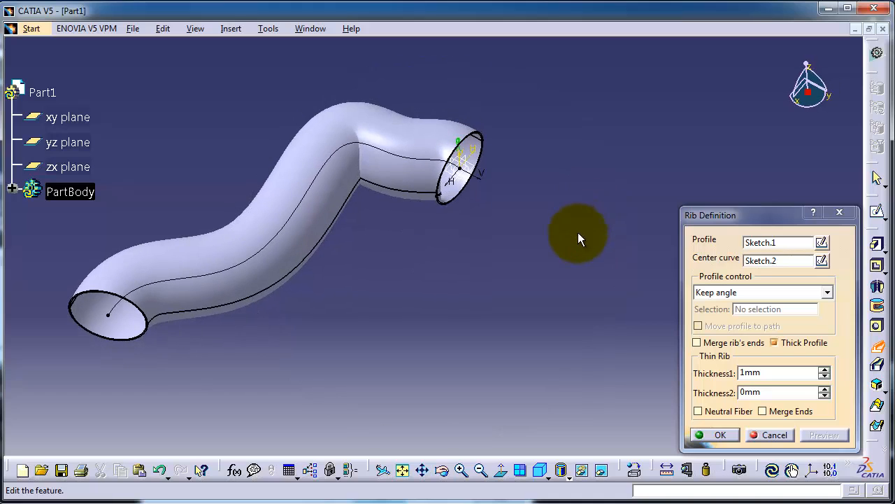
left_click(721, 434)
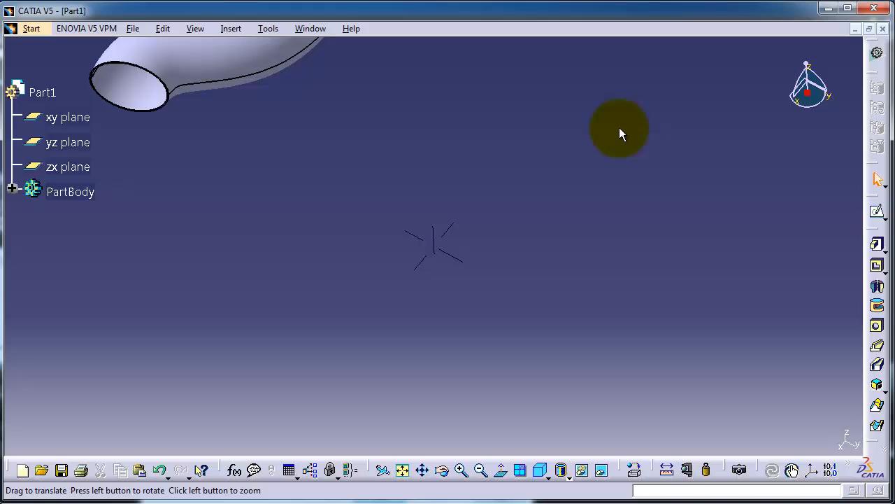
Draw a 370 x 190 mm rectangle as Sketch.3 for the box outline and return to 3D.
left_click(67, 143)
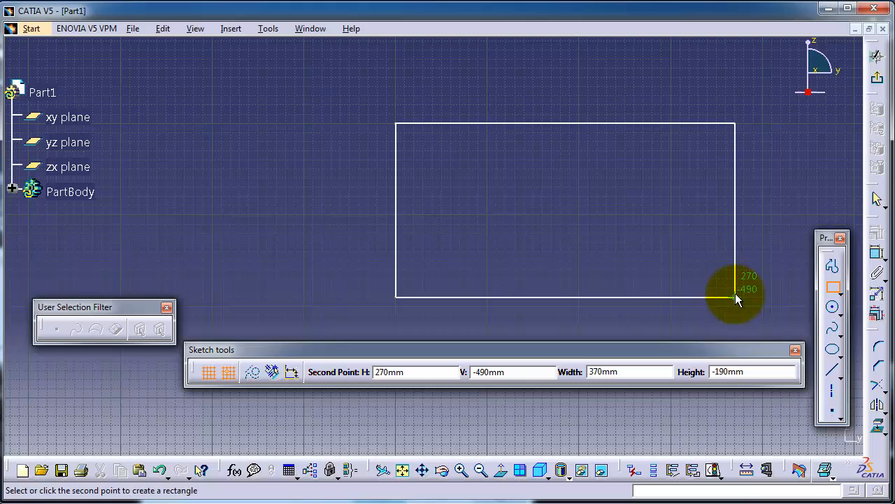
left_click(735, 300)
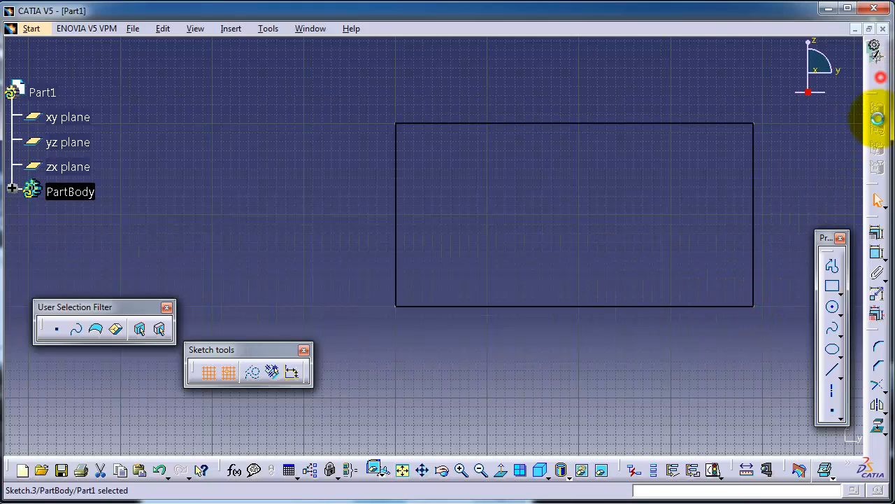
left_click(876, 266)
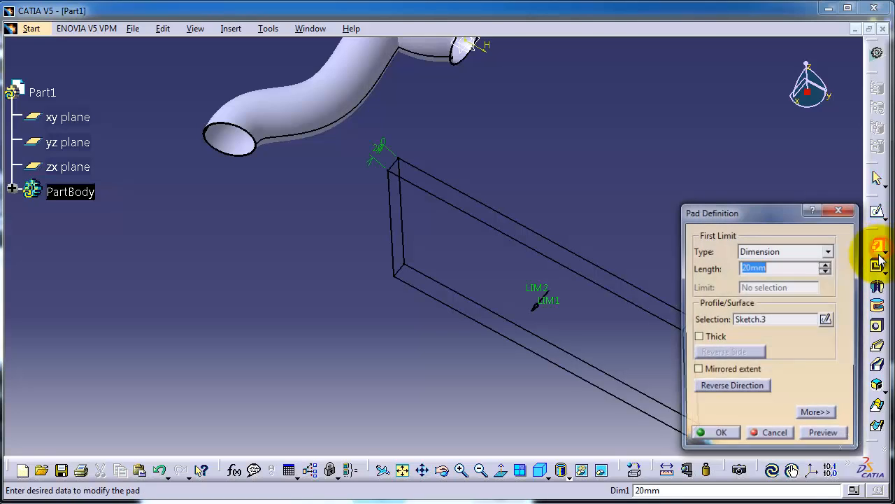
Confirm Pad.1 at 20 mm length and expand the PartBody tree.
left_click(716, 431)
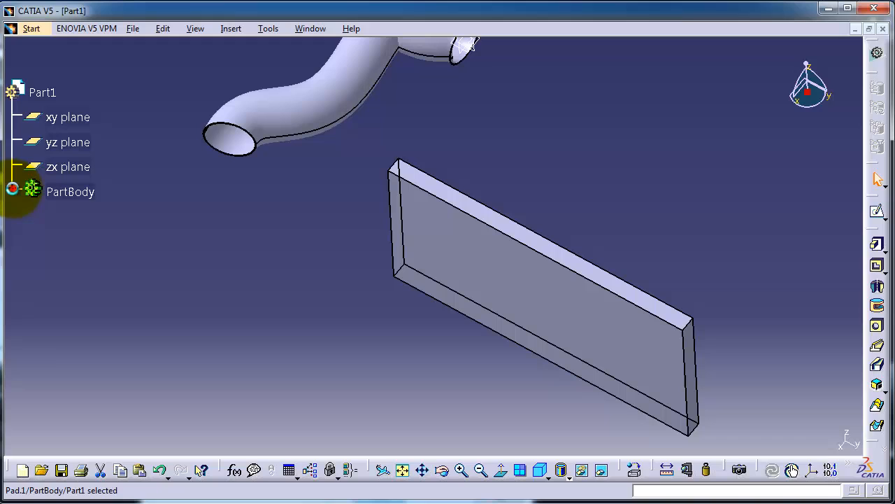
left_click(13, 190)
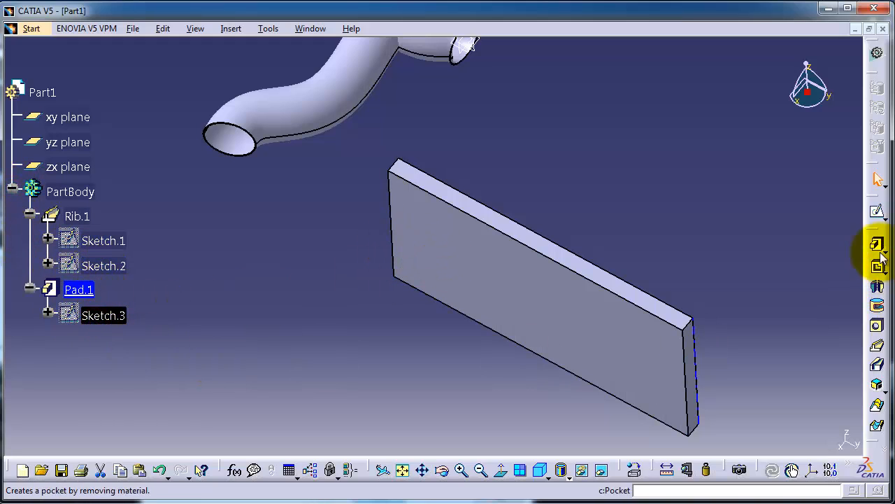
Create Pad.2 from Sketch.3, 50 mm long with Thick enabled at 1 mm wall thickness.
left_click(875, 244)
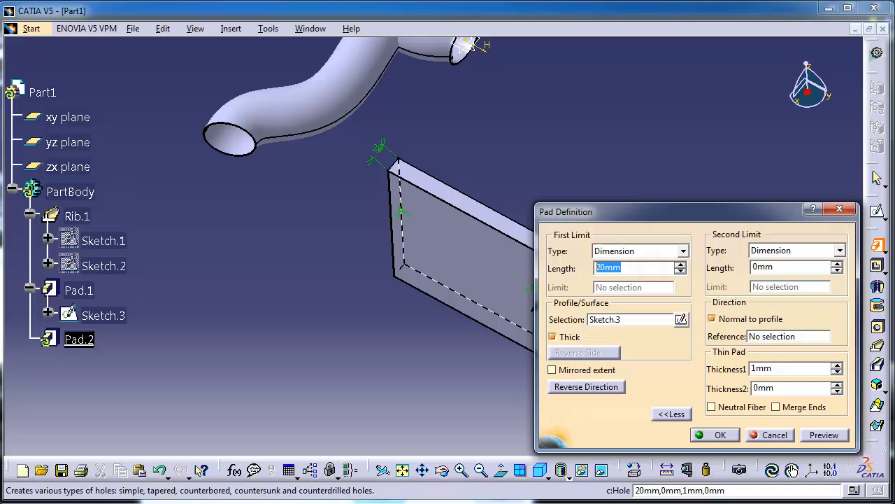
type("50")
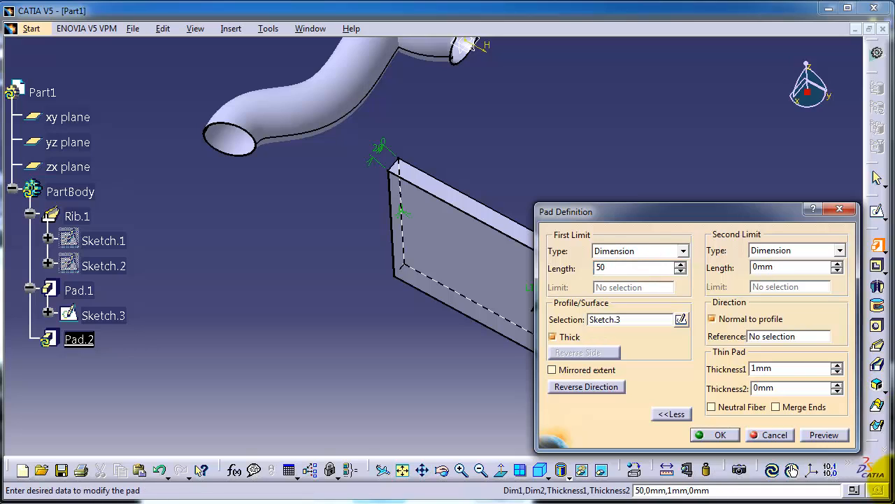
left_click(824, 433)
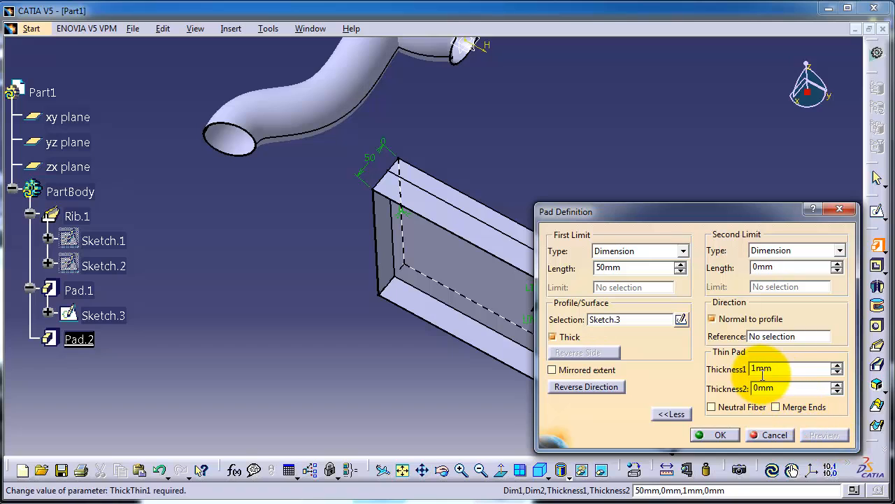
left_click(716, 434)
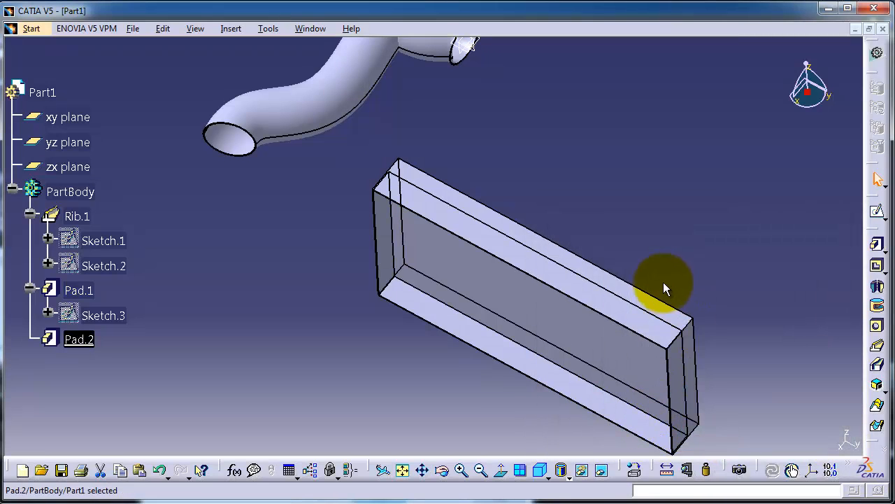
left_click_drag(664, 287, 450, 335)
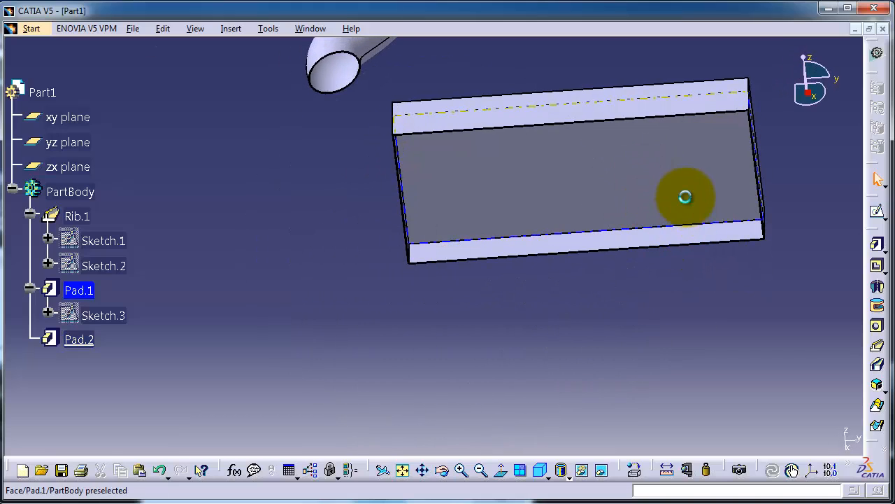
left_click_drag(686, 197, 414, 330)
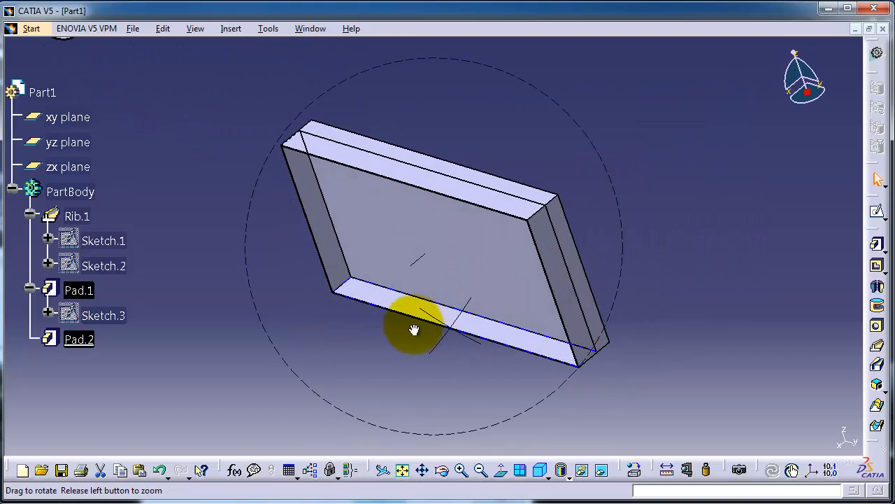
left_click_drag(414, 330, 417, 148)
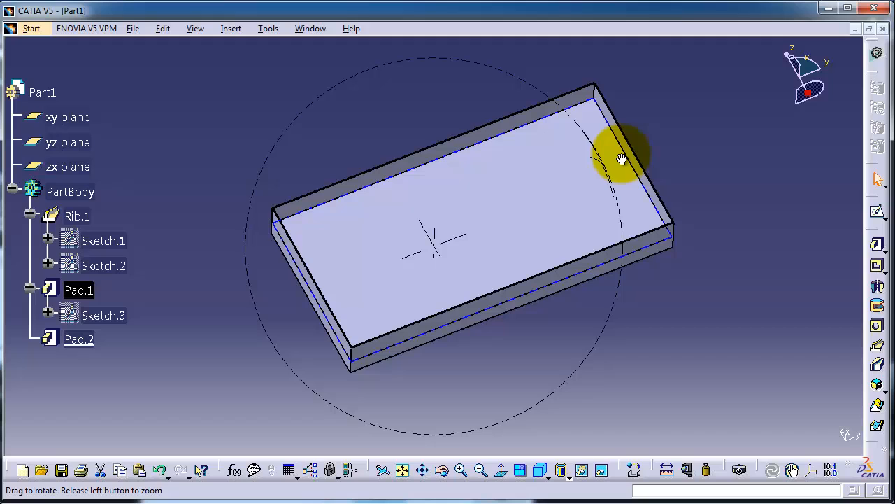
left_click_drag(623, 156, 573, 182)
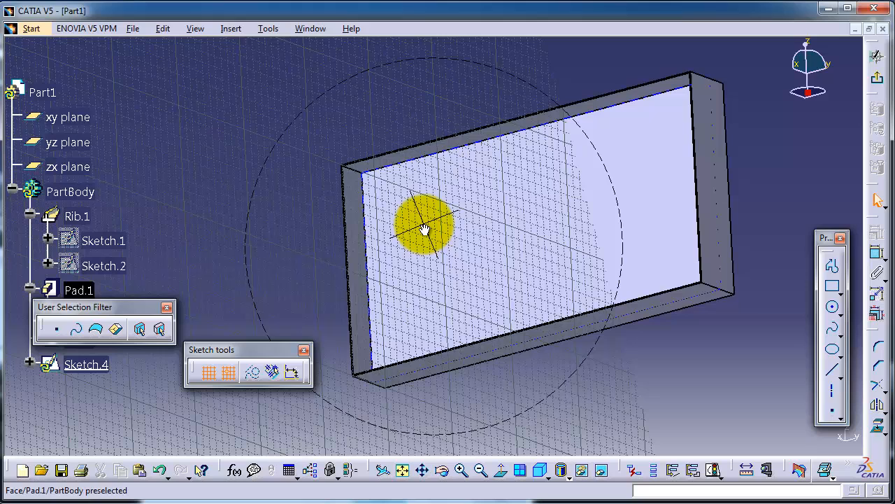
Draw the small rectangular rib profile on the bottom face of Pad.1.
left_click(832, 285)
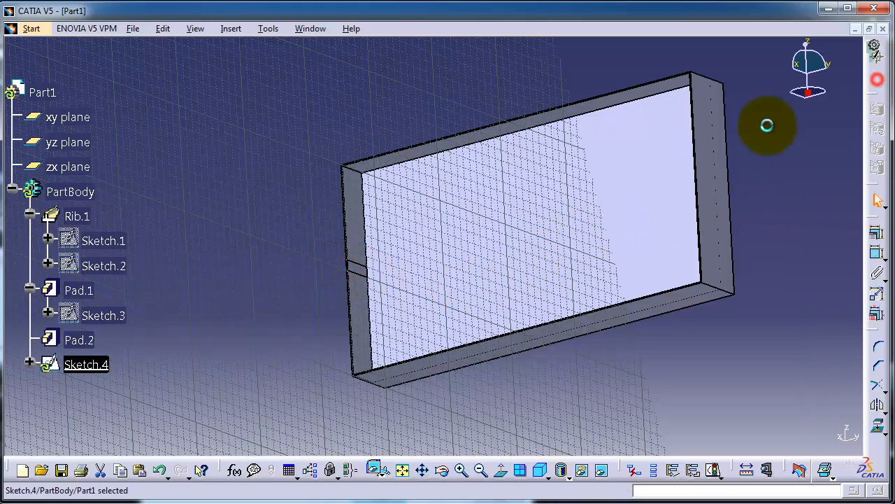
left_click_drag(766, 126, 671, 274)
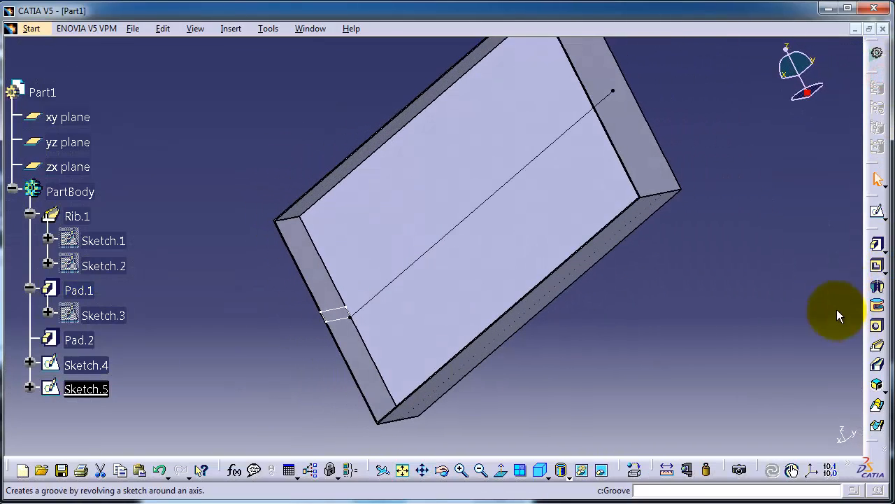
mouse_move(879, 347)
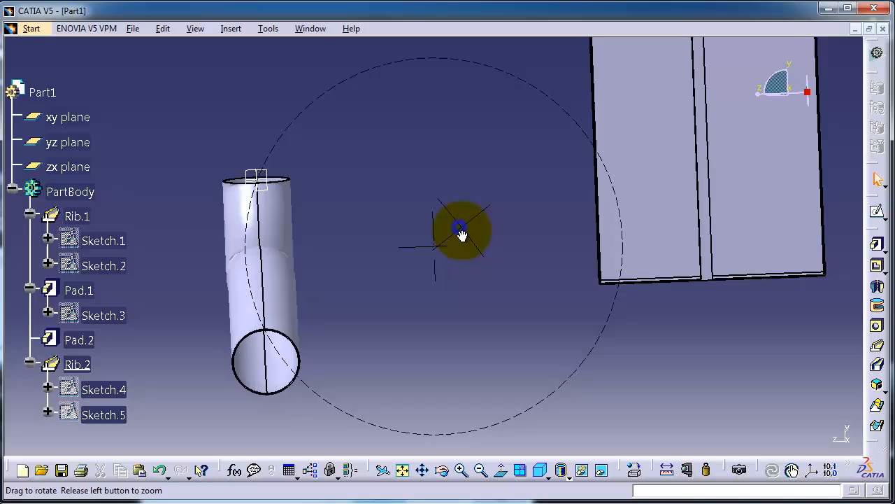
Orbit the model to inspect Rib.2 across the box floor beside the curved tube.
left_click_drag(460, 231, 590, 103)
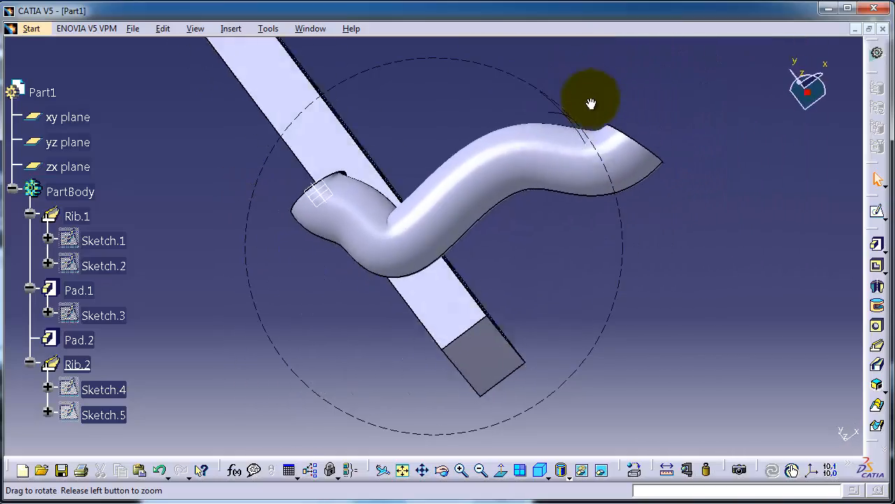
left_click_drag(590, 104, 439, 67)
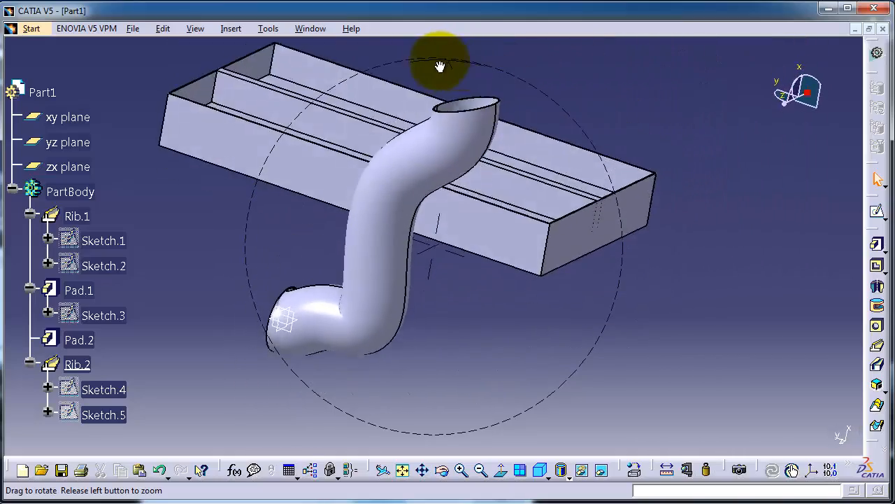